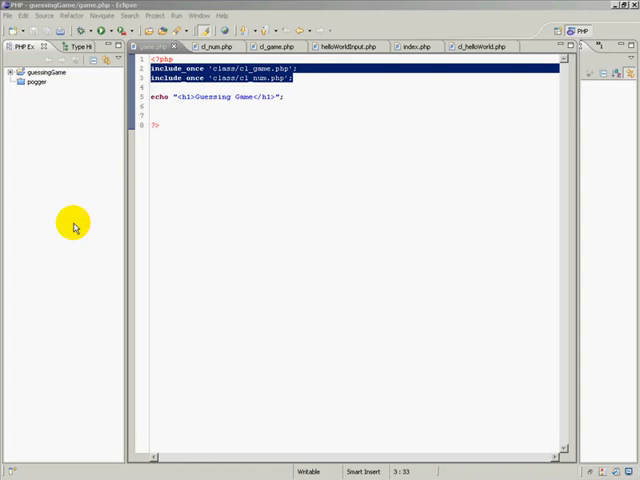
mouse_move(78, 212)
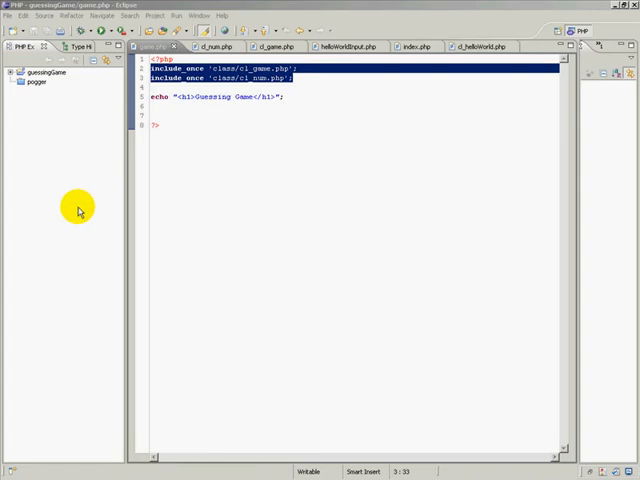
mouse_move(82, 204)
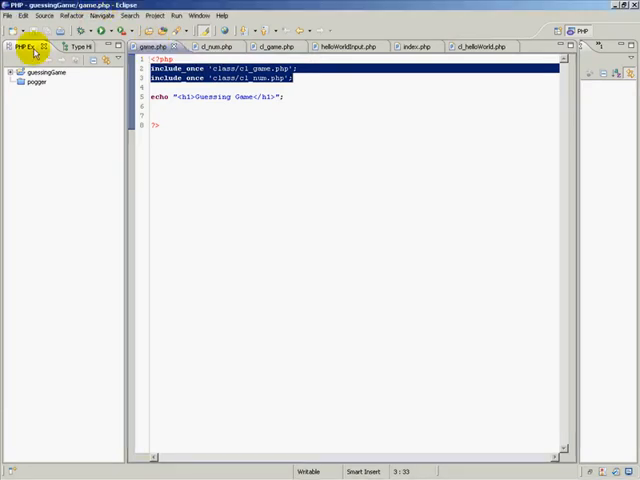
Expand guessingGame and its classes folder, then bring up cl_num.php with only an opening PHP tag.
left_click(12, 72)
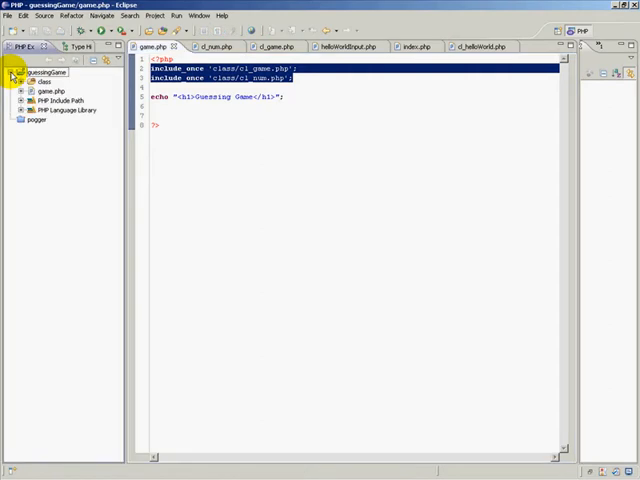
left_click(32, 80)
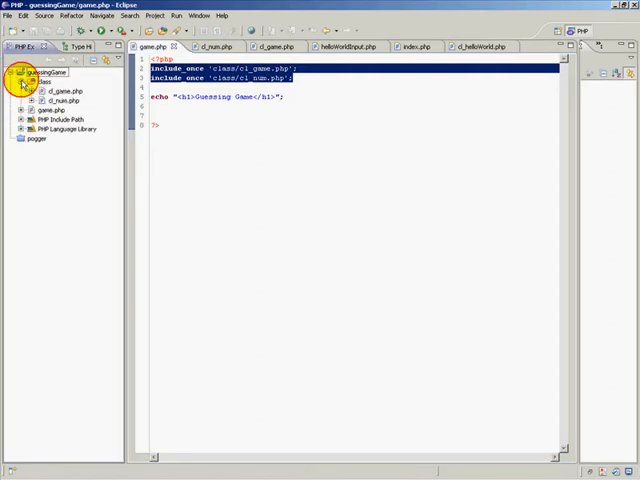
left_click(62, 100)
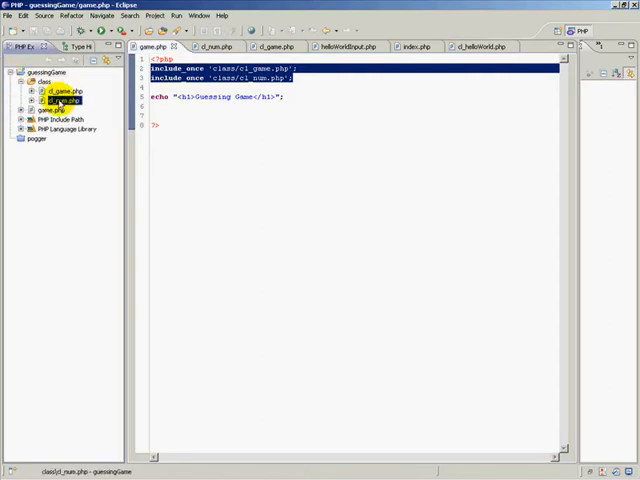
left_click(52, 108)
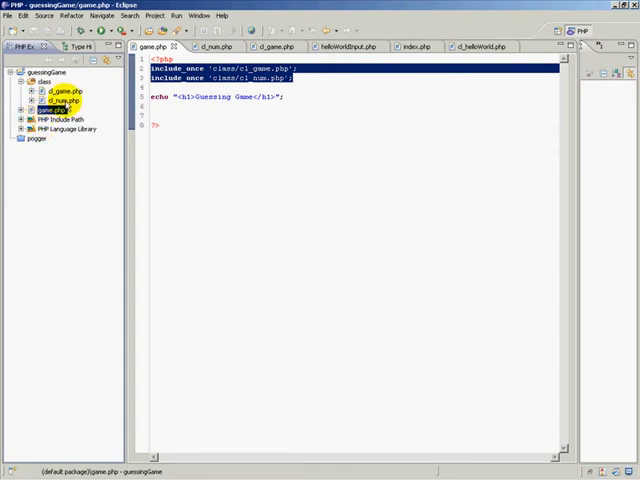
left_click(62, 90)
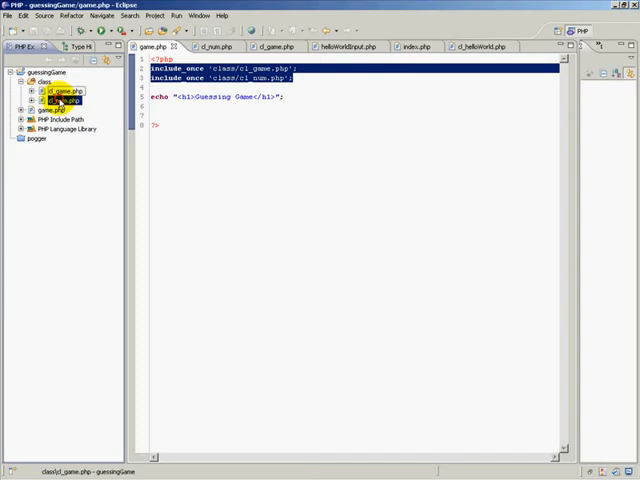
left_click(62, 100)
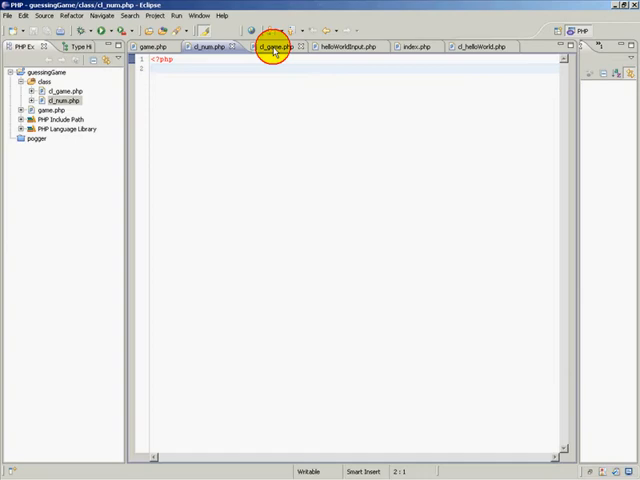
Return to game.php's includes and heading, then bring the browser forward.
left_click(158, 46)
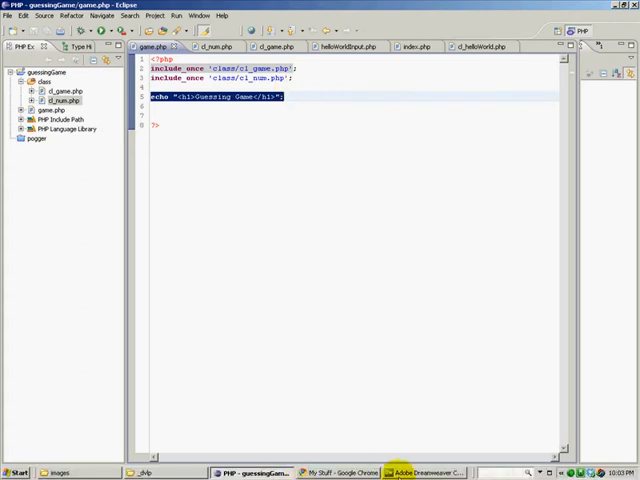
left_click(432, 472)
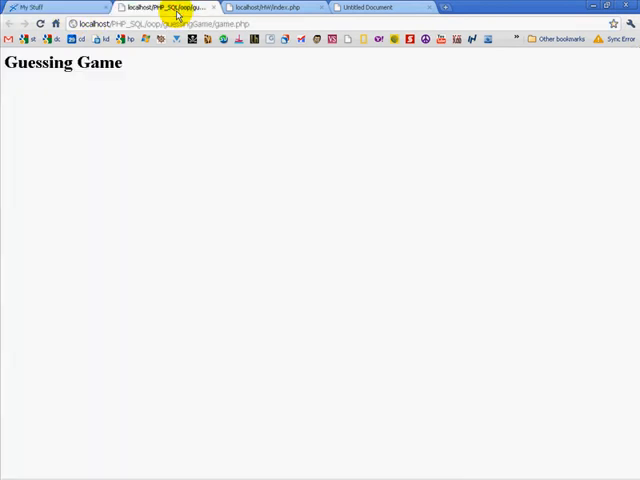
Select the localhost game.php address showing the Guessing Game heading.
triple_click(60, 64)
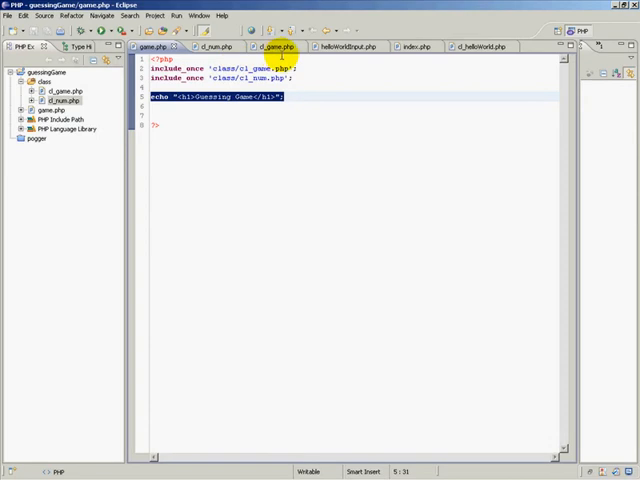
left_click(208, 46)
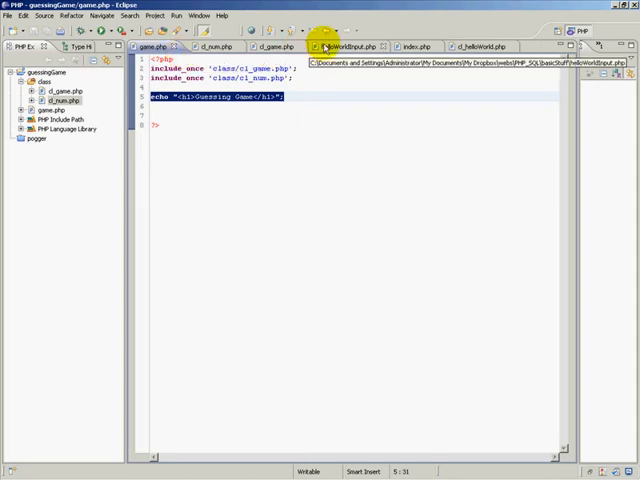
Show helloWorldPost.php's POST greeting and input form code.
left_click(352, 46)
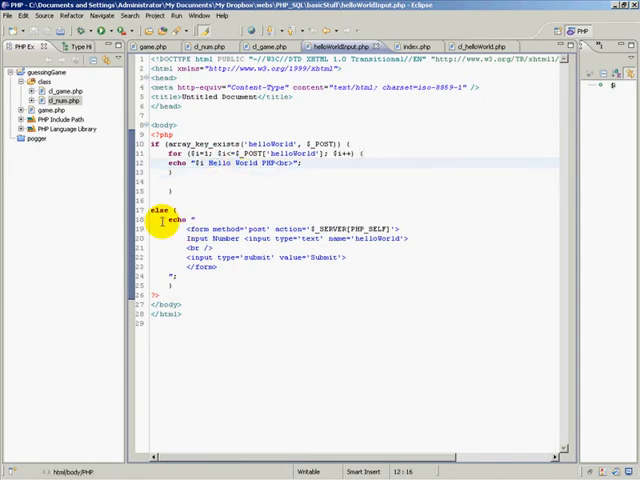
double_click(176, 218)
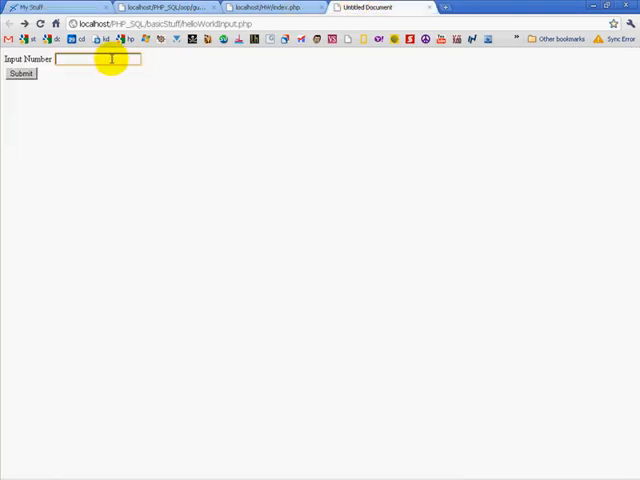
Submit 5 to print five numbered Hello World PHP lines, then go back to the form.
type("5")
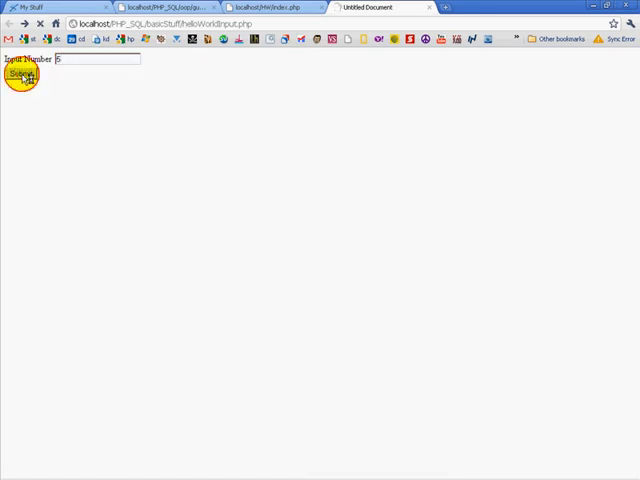
left_click(22, 76)
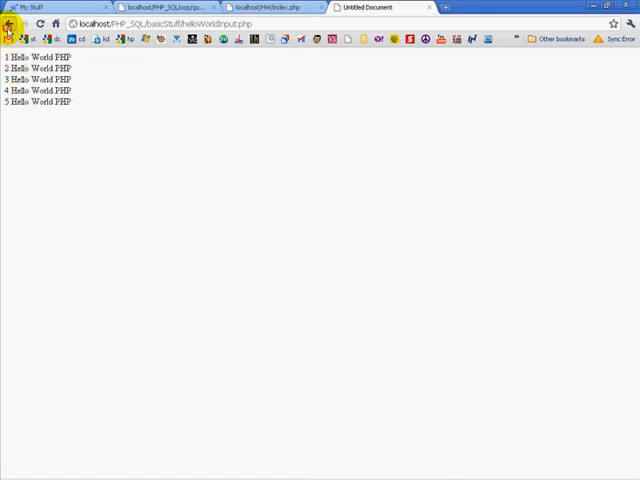
left_click(8, 24)
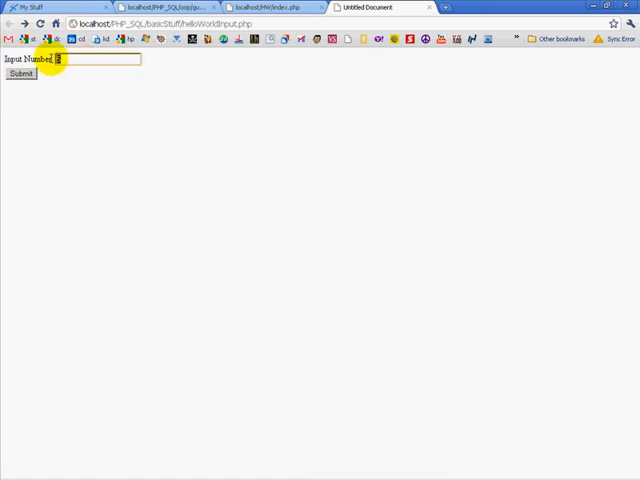
left_click(20, 74)
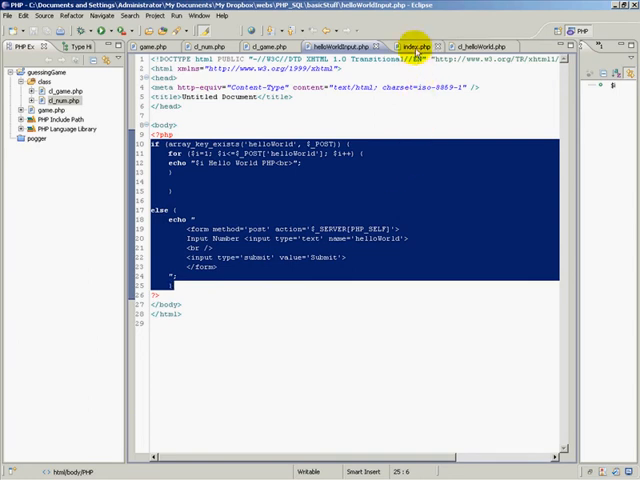
Switch to index.php, which creates two helloWorld objects calling disp.
left_click(408, 46)
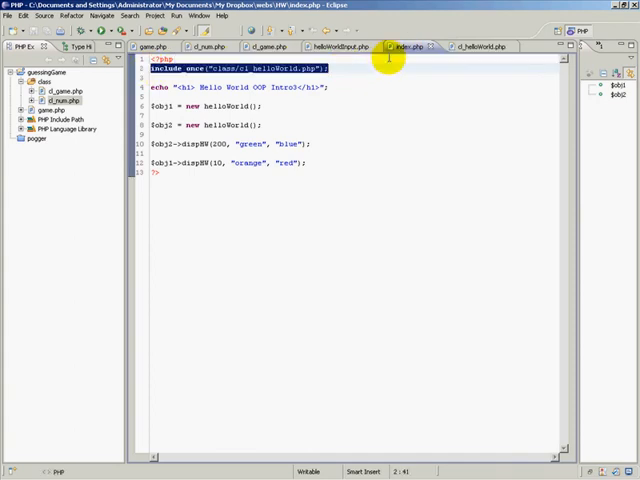
View cl_helloWorld.php's dispHW loop, selecting its two colour lines and checking the signature.
left_click(480, 46)
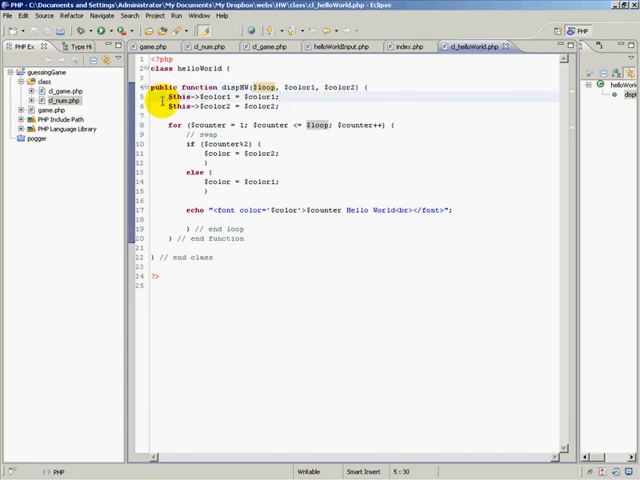
left_click_drag(168, 96, 384, 220)
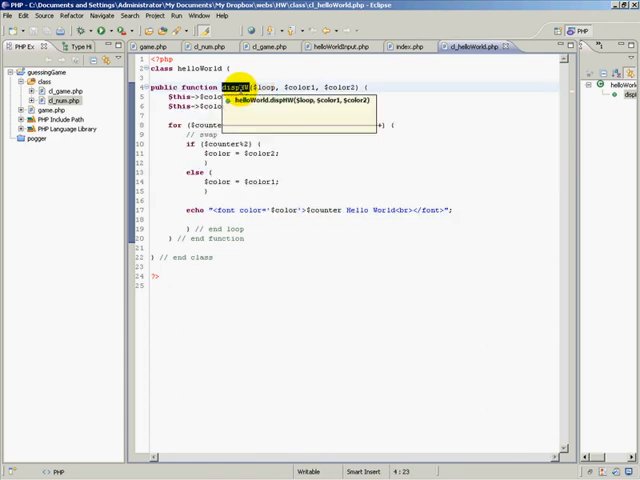
left_click(410, 46)
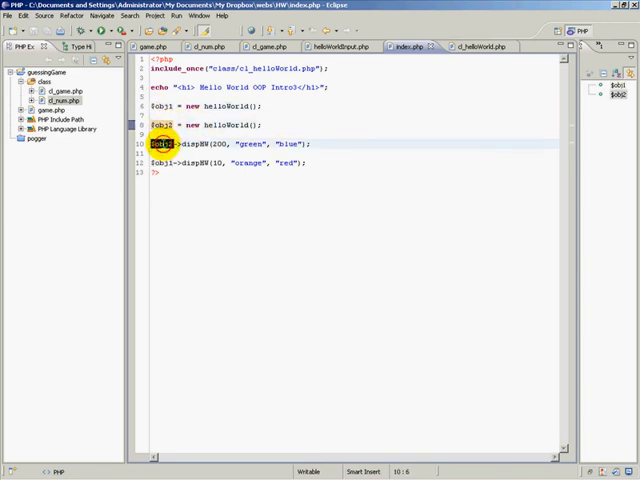
Trace $obj1's method call to its class declaration, then move to the guessing game's files.
double_click(188, 144)
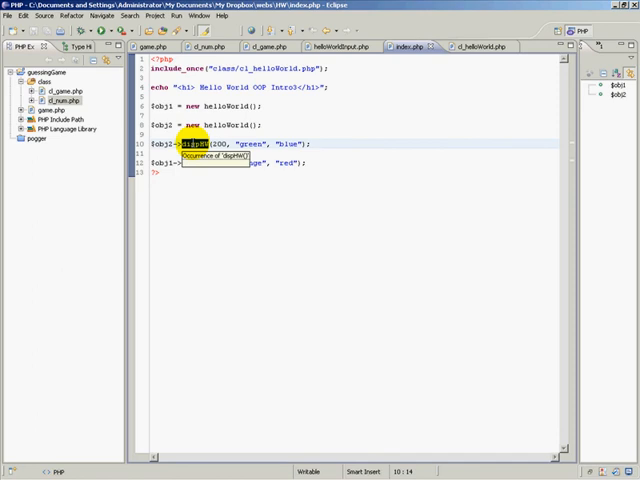
left_click(210, 144)
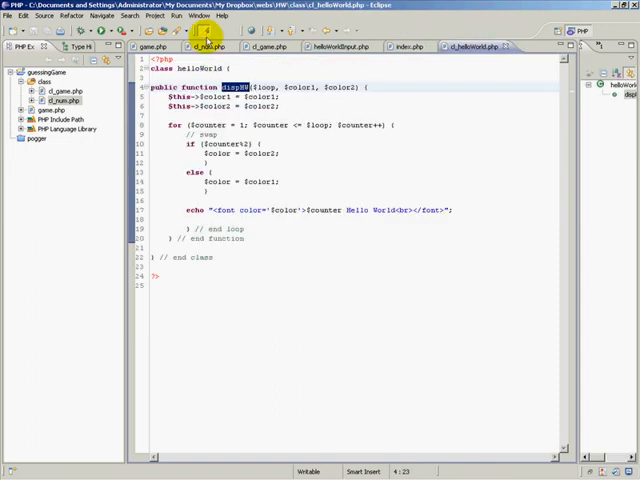
left_click(212, 46)
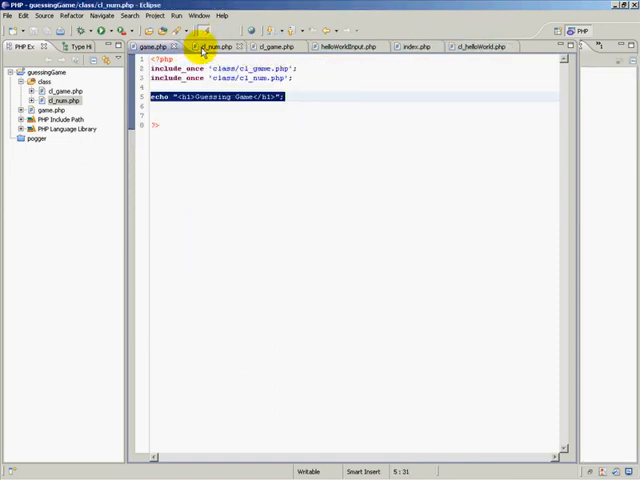
left_click(148, 46)
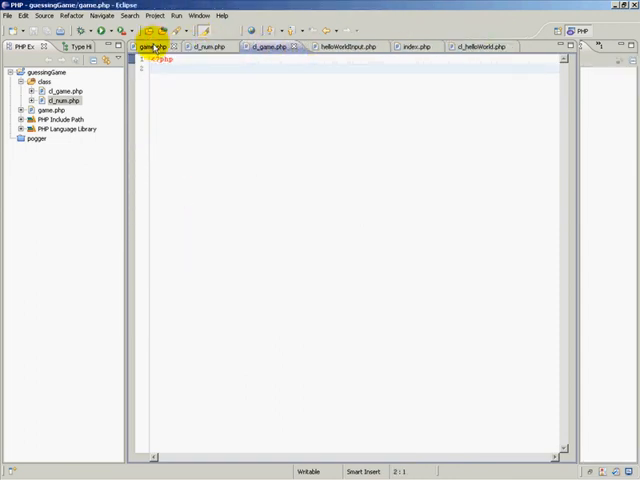